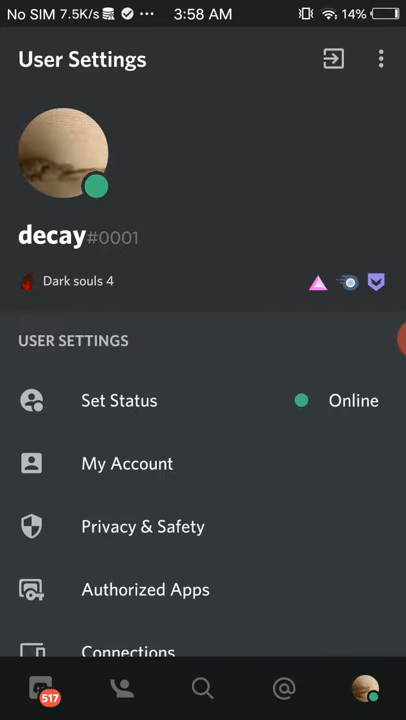
Scroll to App Settings, enter Behavior and switch Developer Mode on
scroll(down, 3)
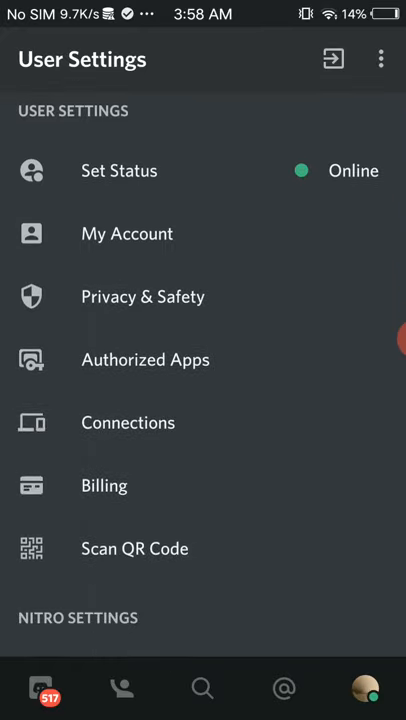
scroll(down, 3)
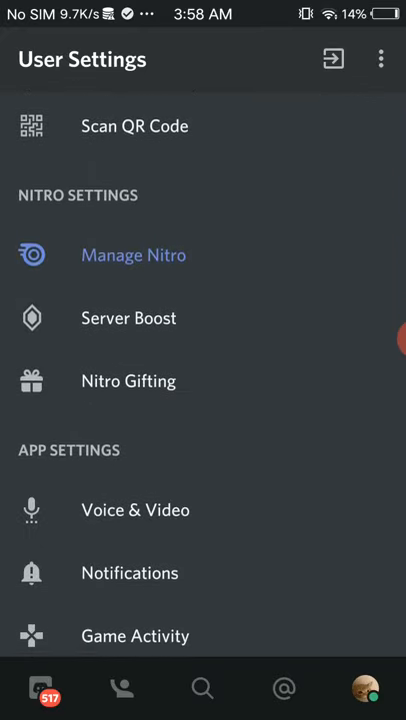
scroll(down, 3)
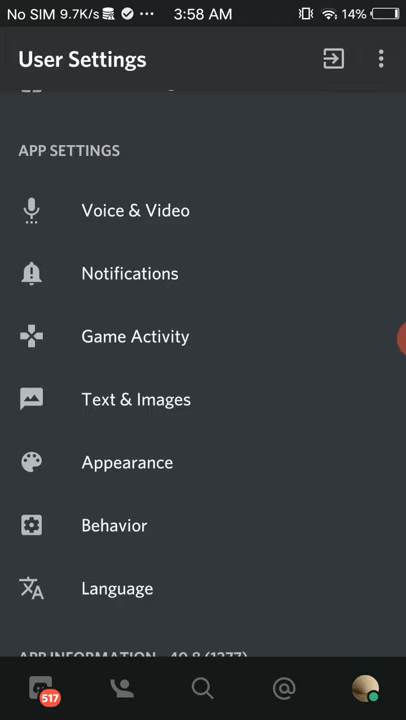
click(114, 524)
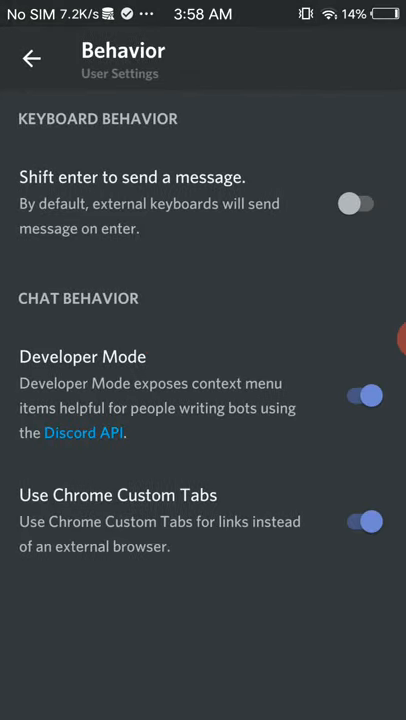
click(30, 56)
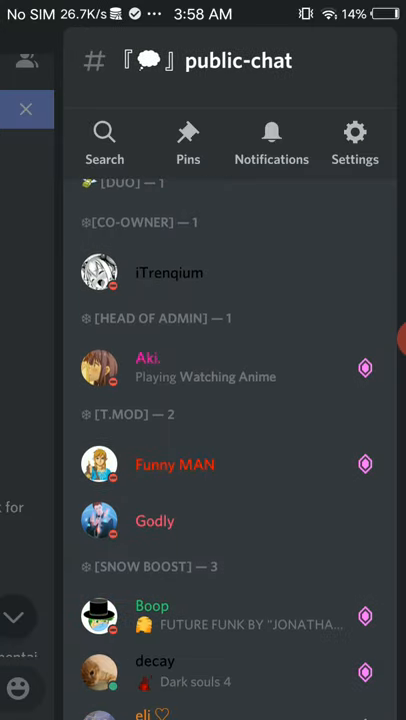
click(148, 368)
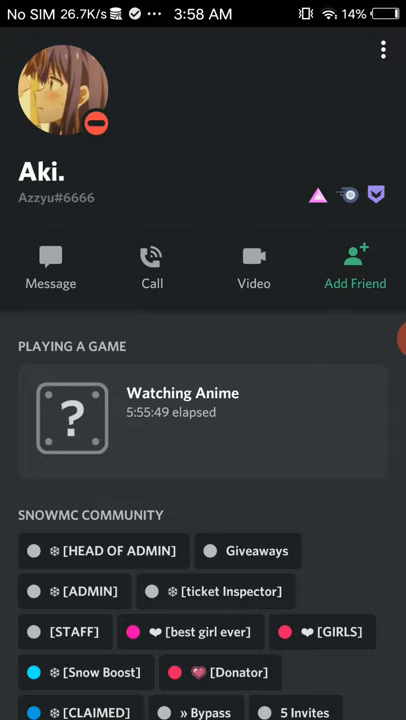
scroll(down, 3)
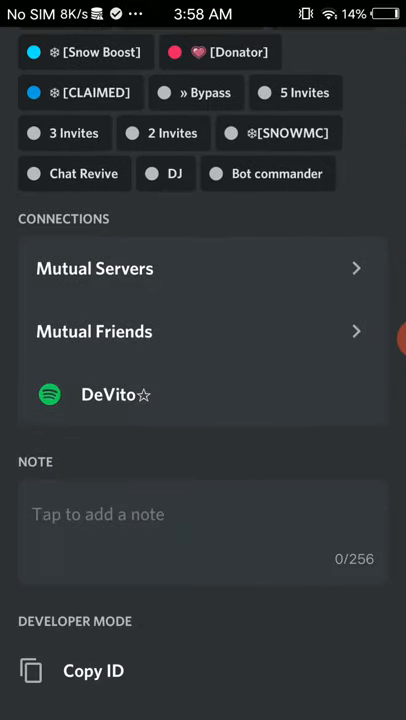
click(92, 670)
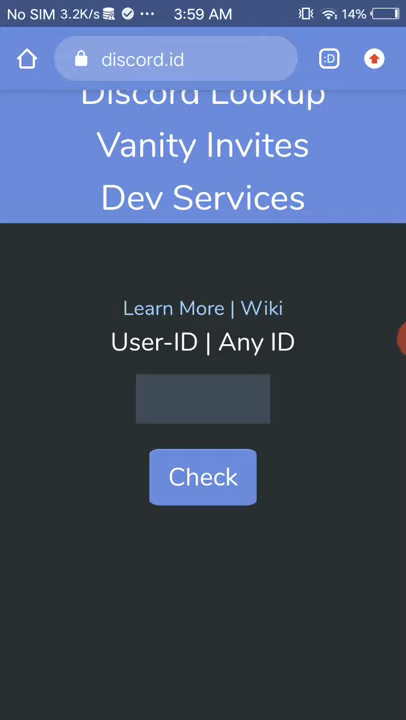
click(204, 400)
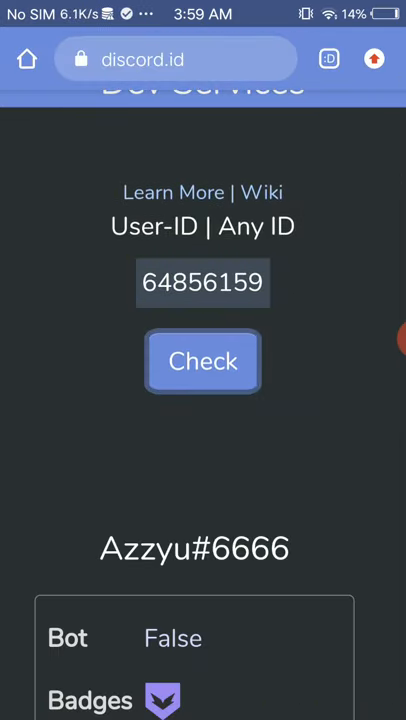
scroll(down, 3)
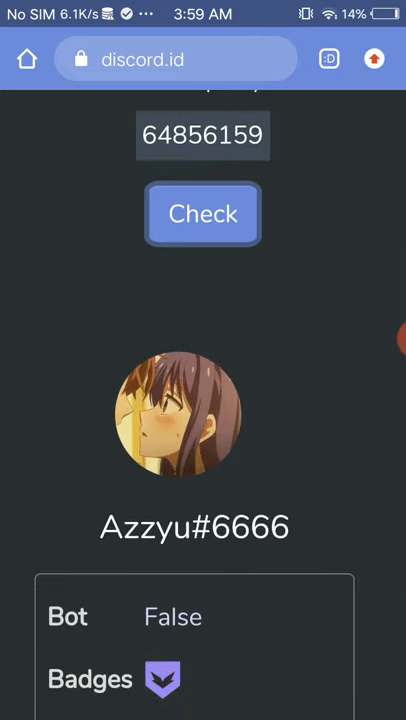